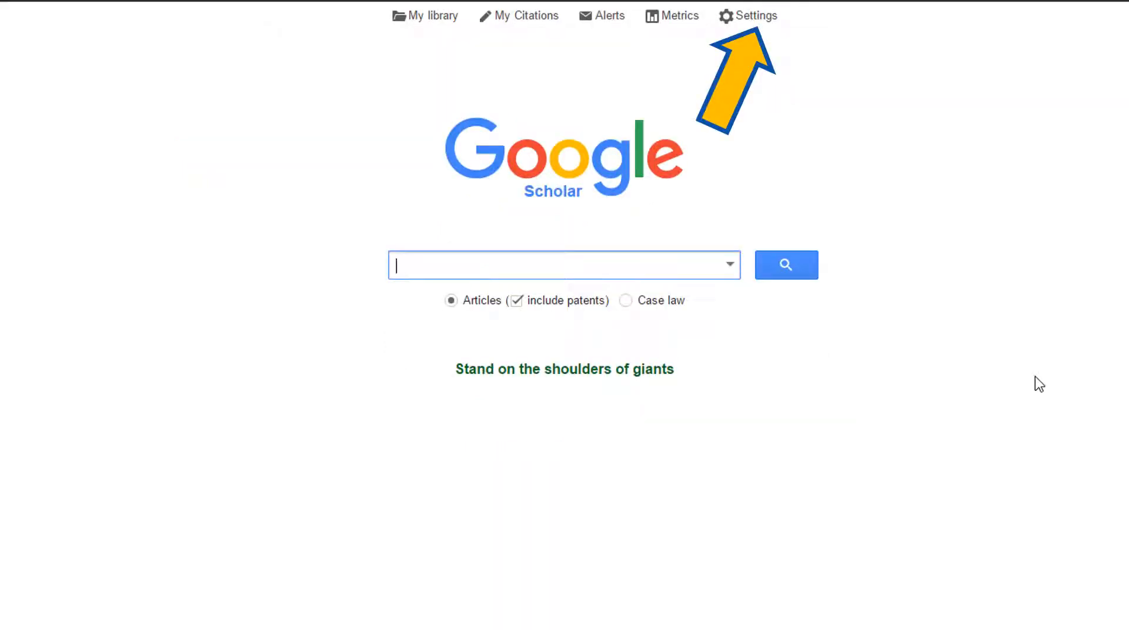
Add the University of Northern Colorado library links in Scholar settings and save
click(754, 16)
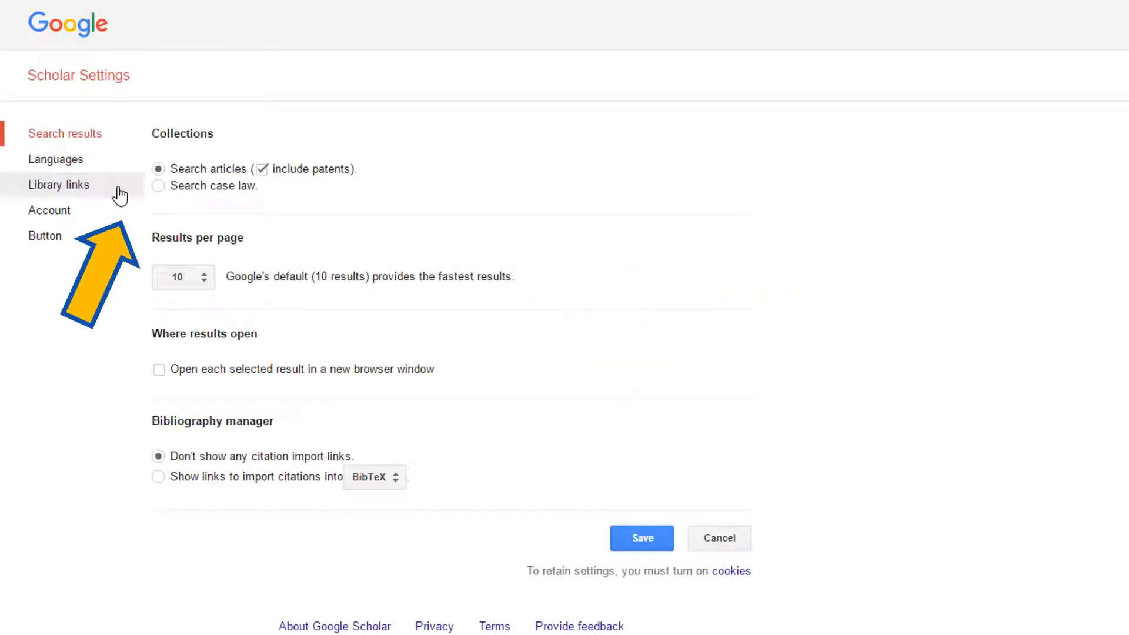
click(59, 184)
text(University of Northern Colorado)
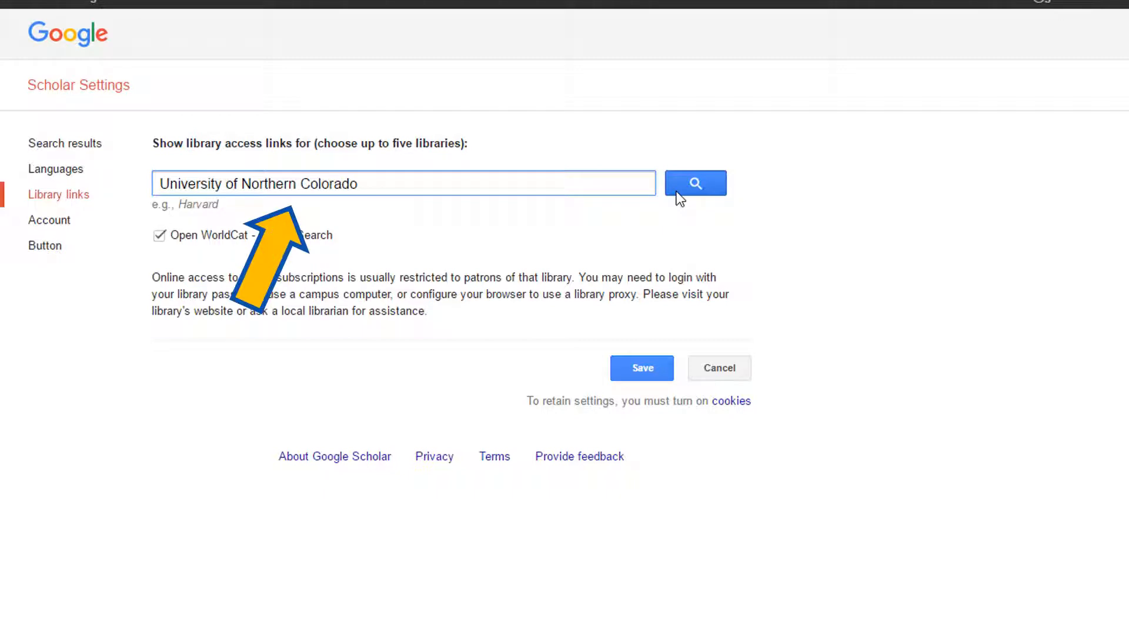
click(694, 183)
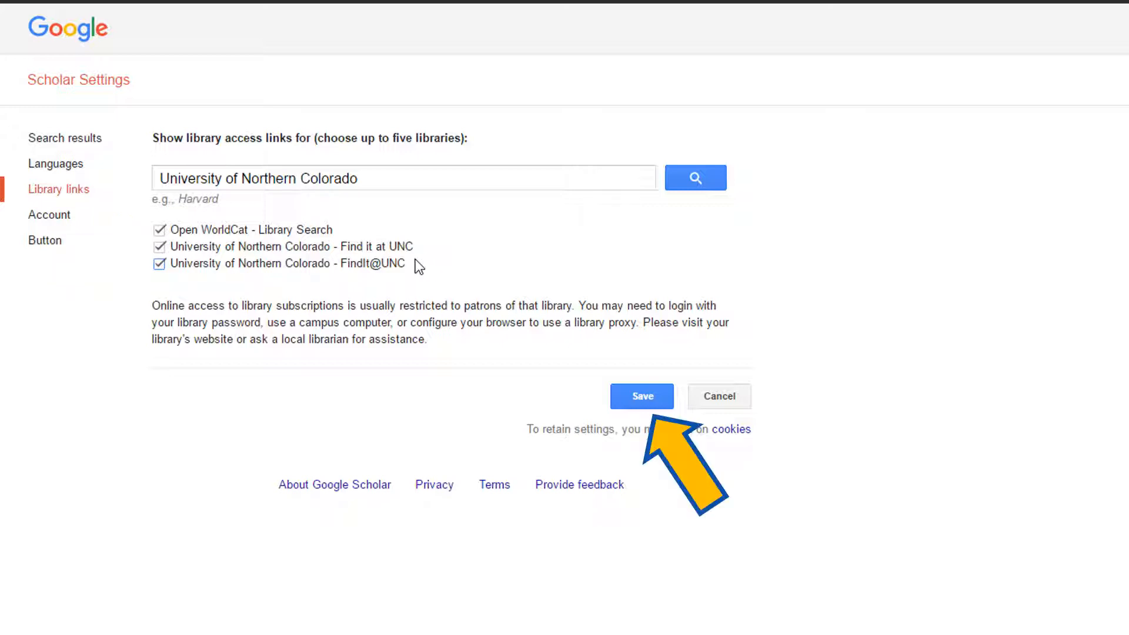
click(641, 395)
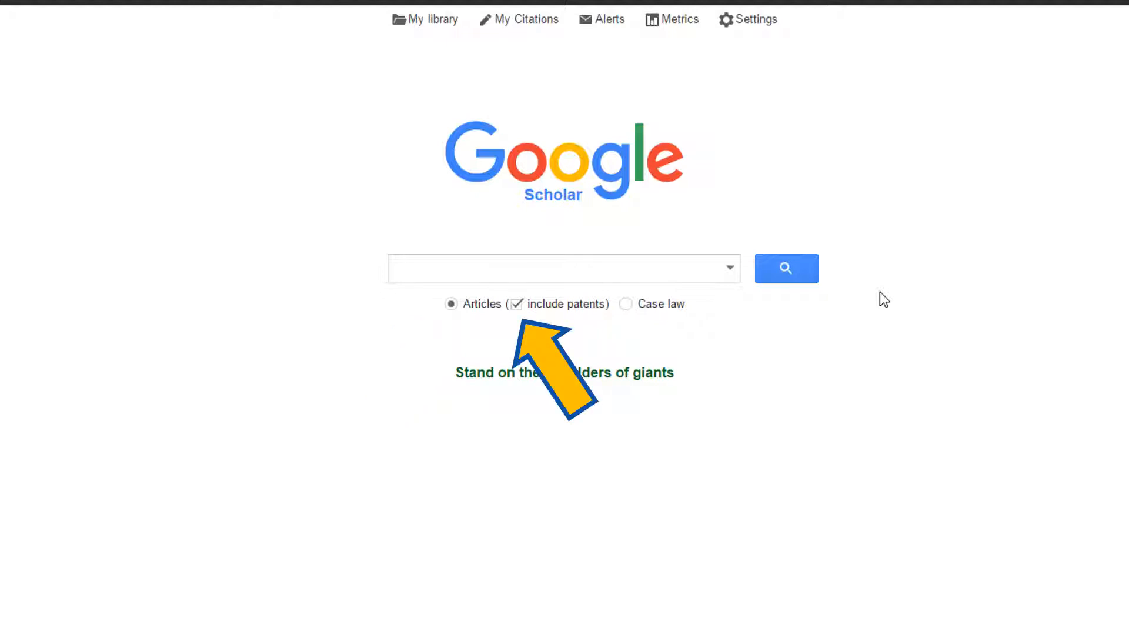
Enter 'latinx voting' in the Google Scholar search box
text(latinx voting)
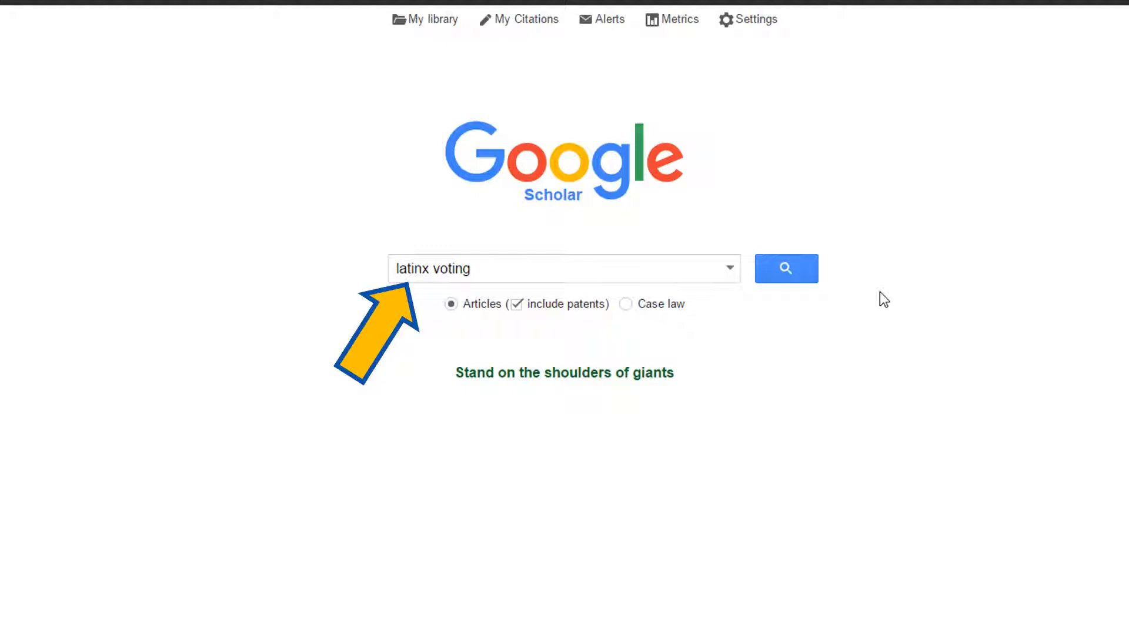
Search 'latinx voting' and open 'Making Feminist, Queer, Latinx, and #BlackVotesMatter' via Find it at UNC
click(786, 268)
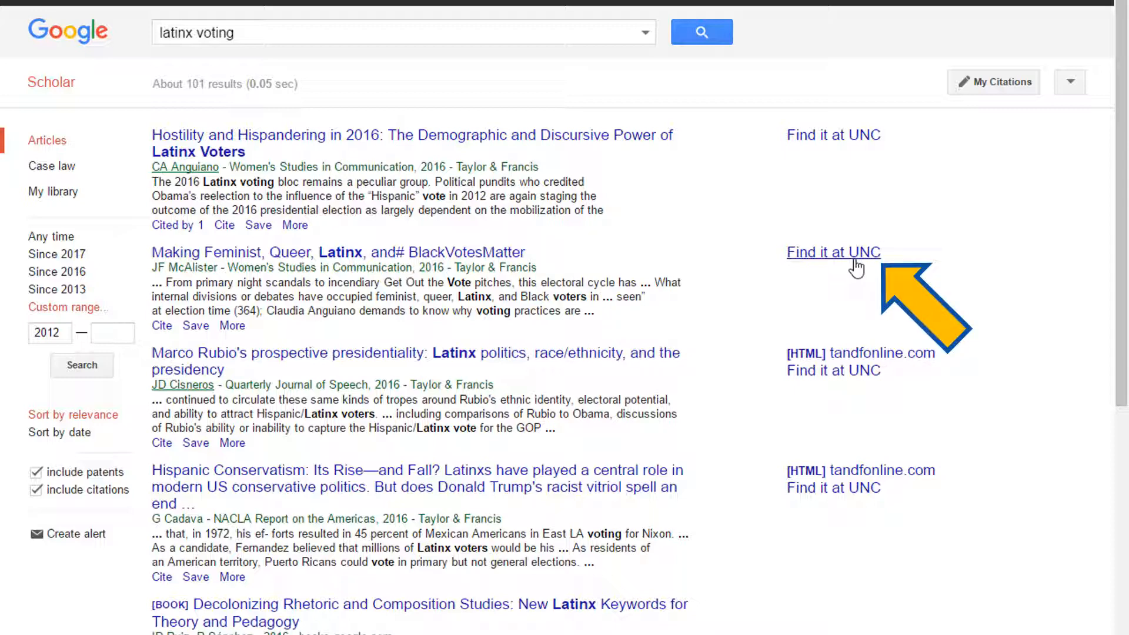
click(833, 251)
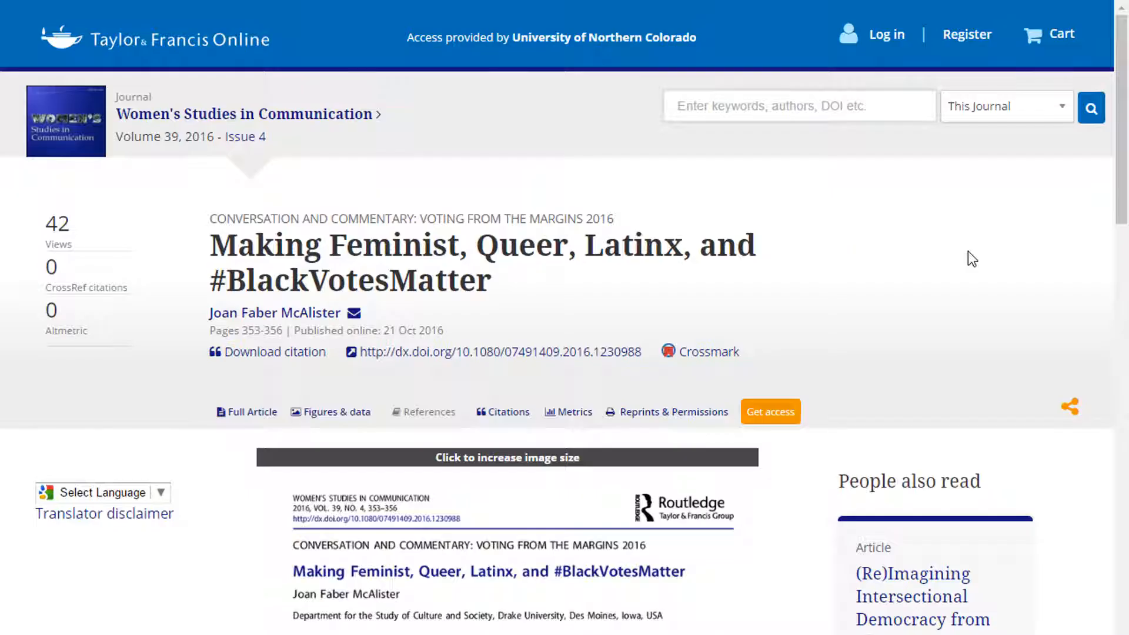